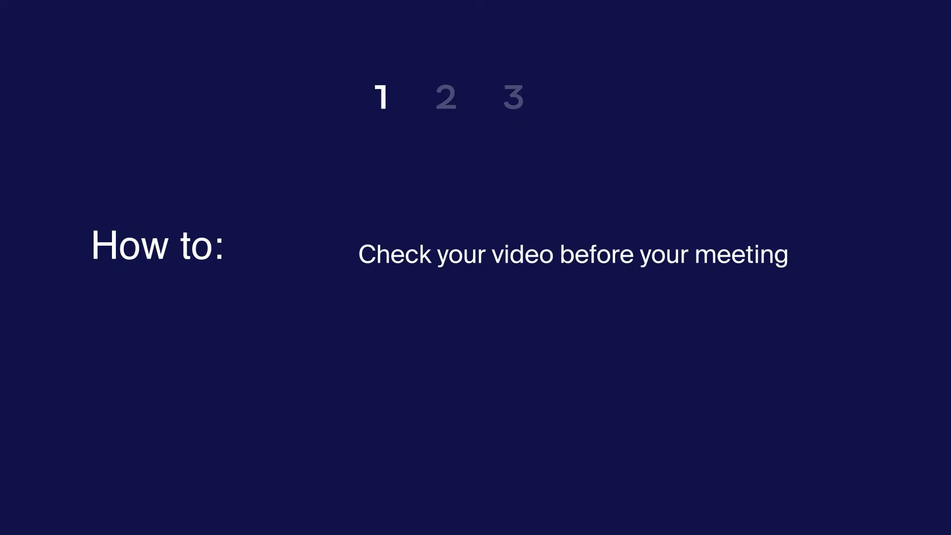
Step: Dismiss the 'Check your video' intro to reach the Zoom desktop Home screen
{"action": "left_click", "coordinate": [447, 98]}
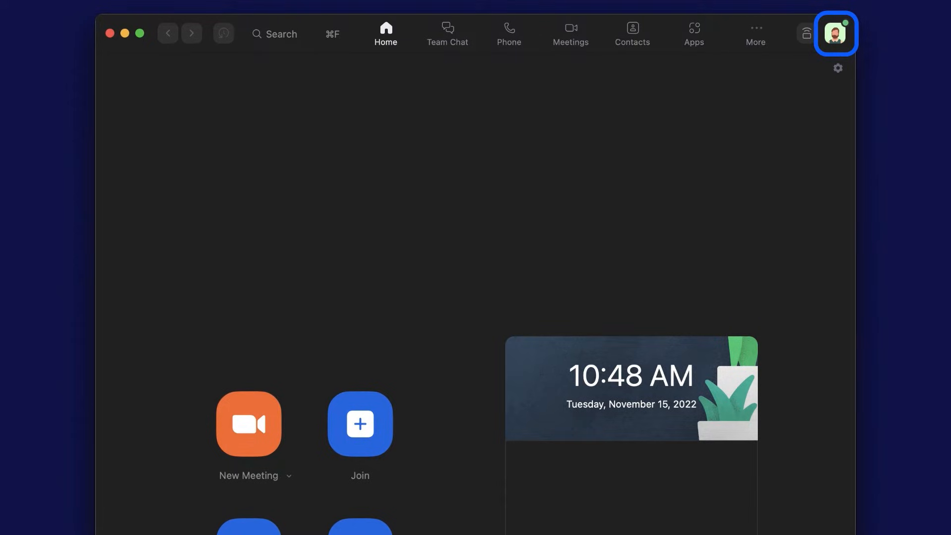
Step: Go from the profile menu to Settings and show the Video page with live preview
{"action": "left_click", "coordinate": [835, 33]}
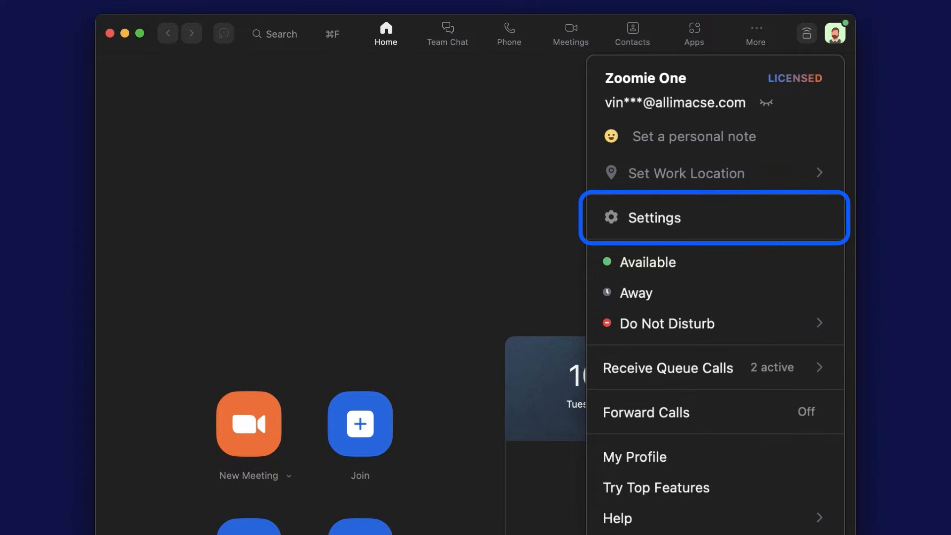
{"action": "left_click", "coordinate": [654, 217]}
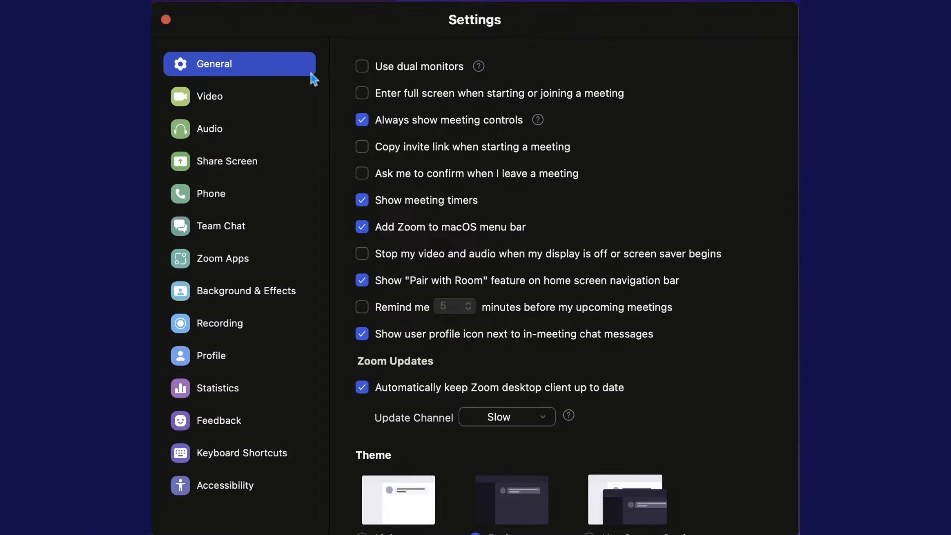
{"action": "mouse_move", "coordinate": [209, 95]}
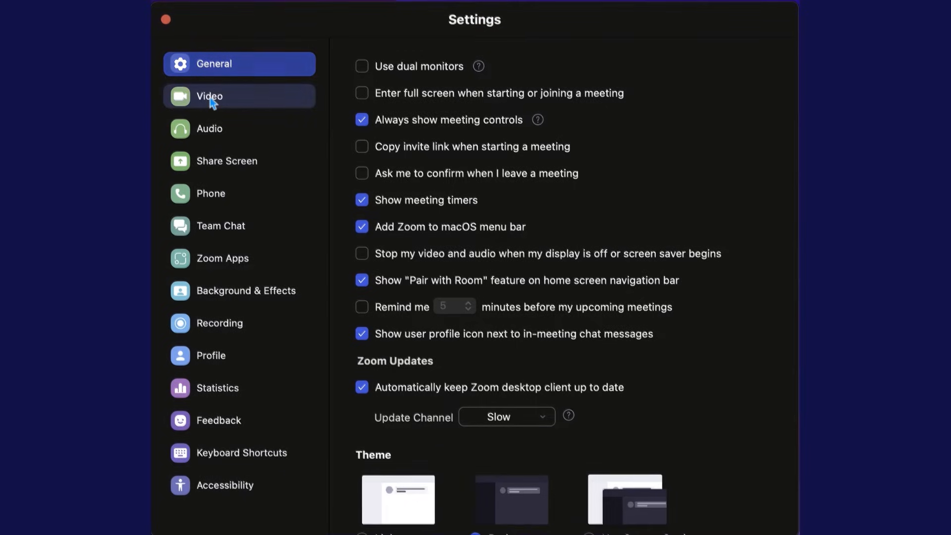
{"action": "left_click", "coordinate": [209, 96]}
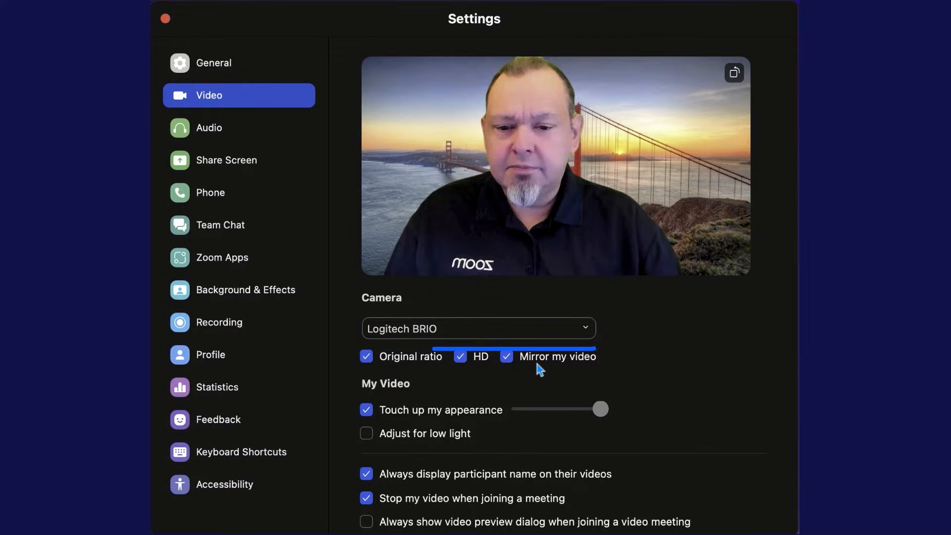
Step: Rotate the camera preview by quarter turns until it is upright
{"action": "left_click", "coordinate": [506, 356]}
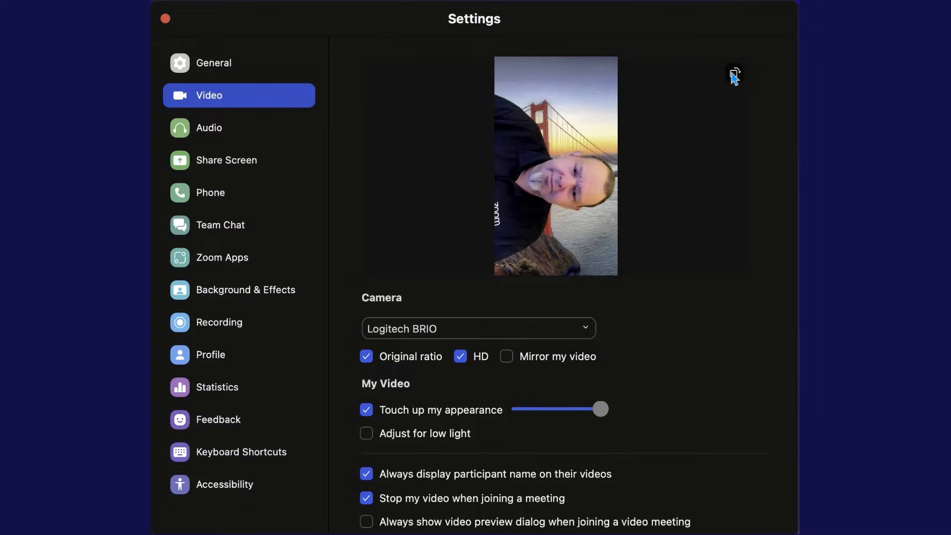
{"action": "left_click", "coordinate": [733, 72]}
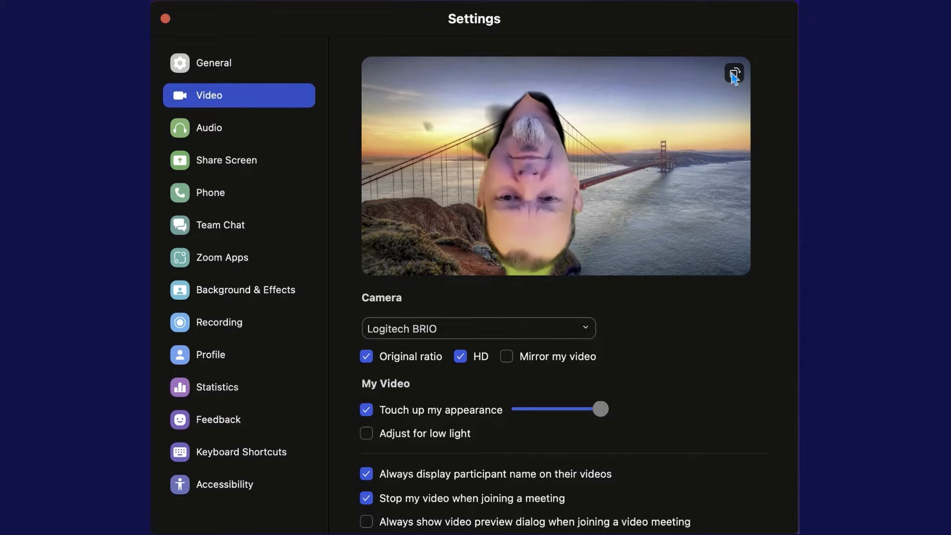
{"action": "left_click", "coordinate": [733, 73]}
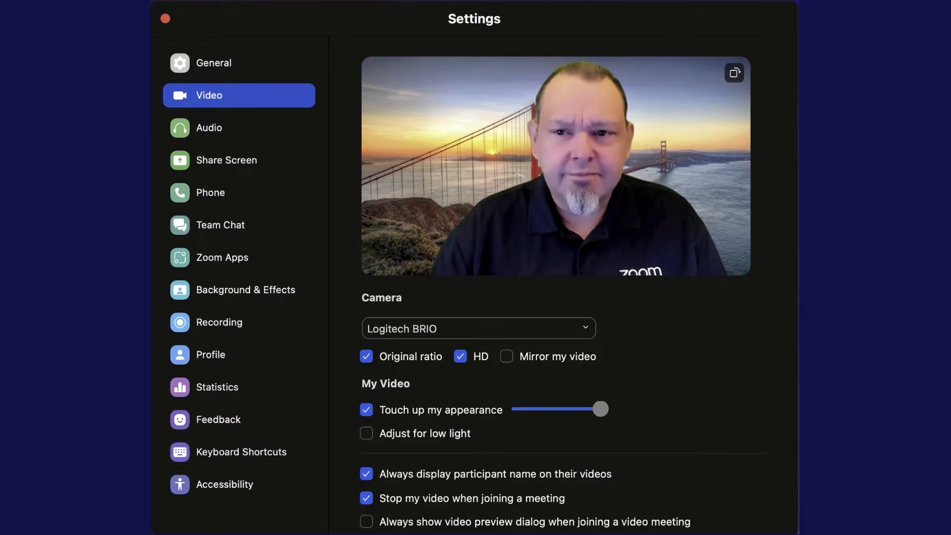
Step: Adjust the Touch up my appearance slider to a lower level
{"action": "left_click_drag", "start_coordinate": [600, 409], "coordinate": [519, 409]}
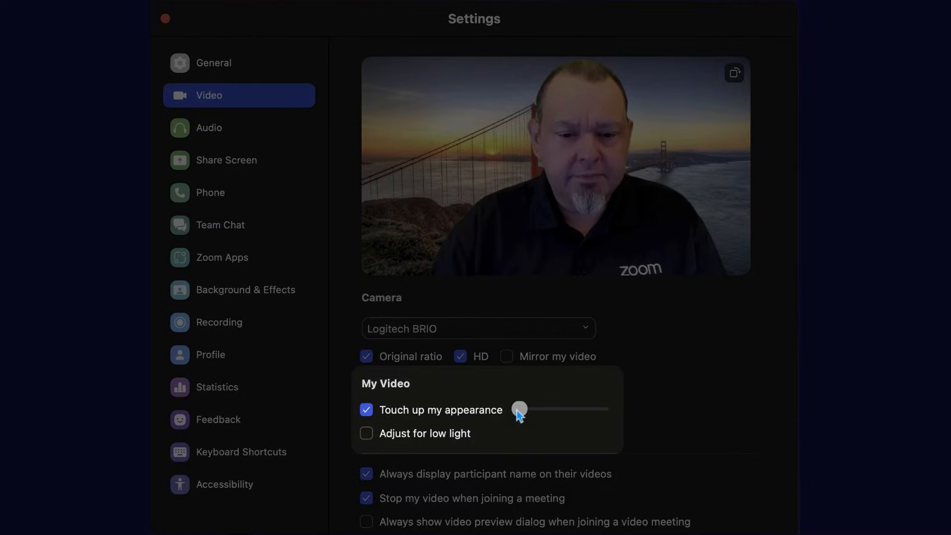
{"action": "left_click_drag", "start_coordinate": [519, 408], "coordinate": [546, 408]}
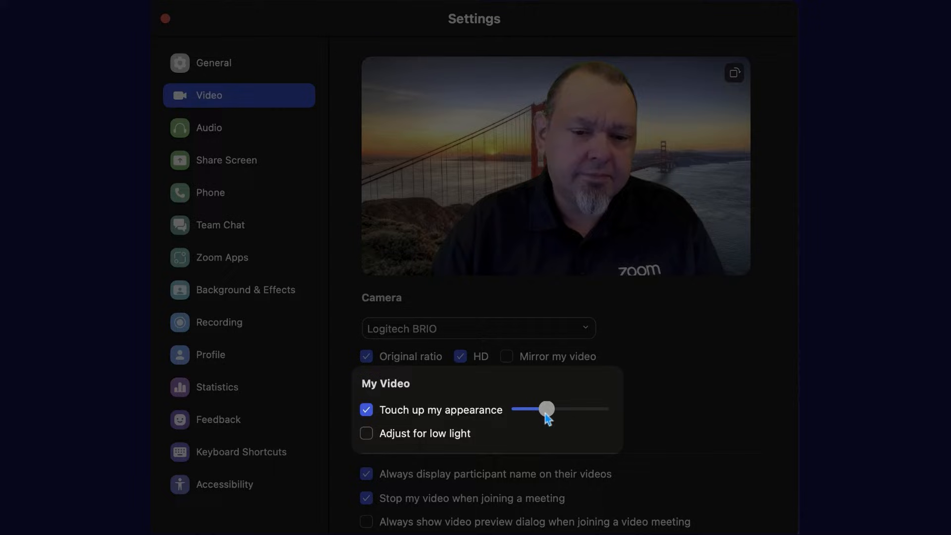
{"action": "left_click_drag", "start_coordinate": [546, 408], "coordinate": [601, 409]}
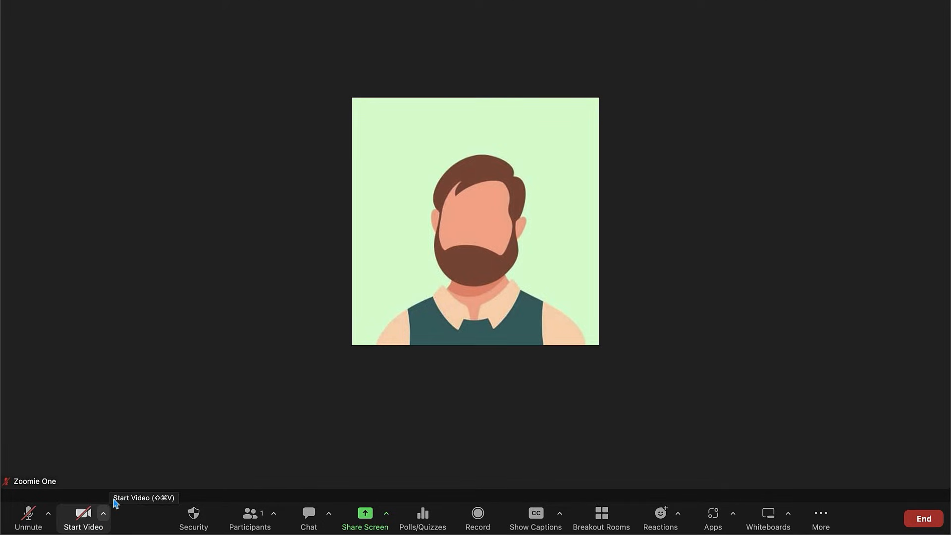
Step: From the Start Video arrow, open Video Settings and show Background & Effects
{"action": "left_click", "coordinate": [103, 513]}
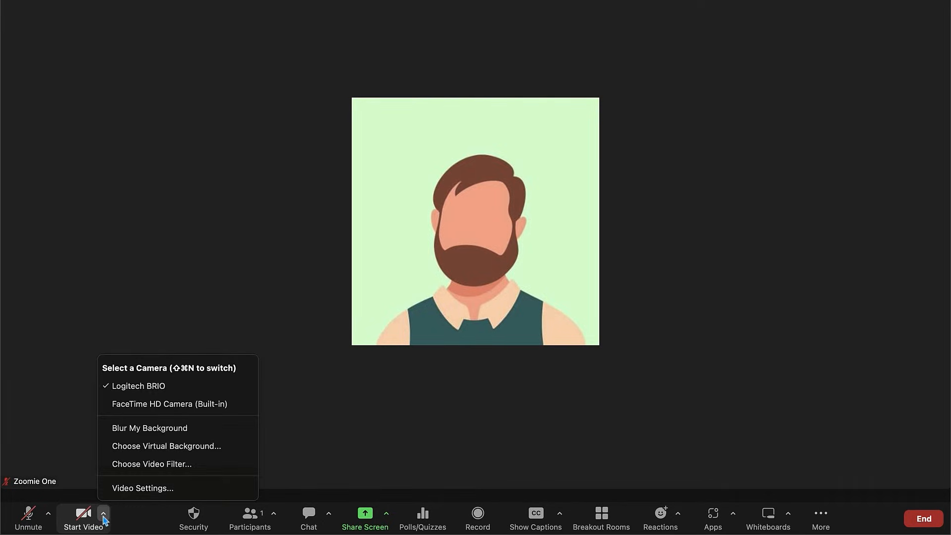
{"action": "mouse_move", "coordinate": [142, 487]}
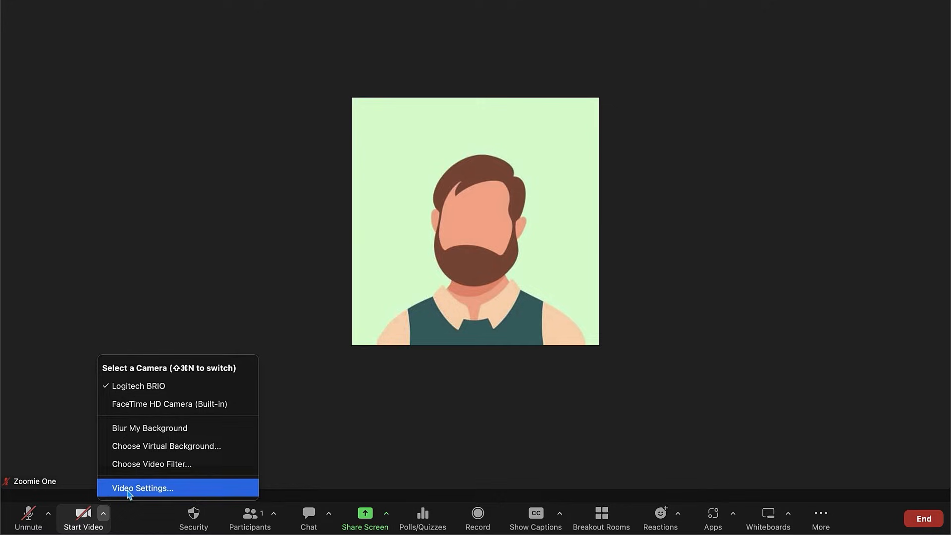
{"action": "left_click", "coordinate": [142, 487]}
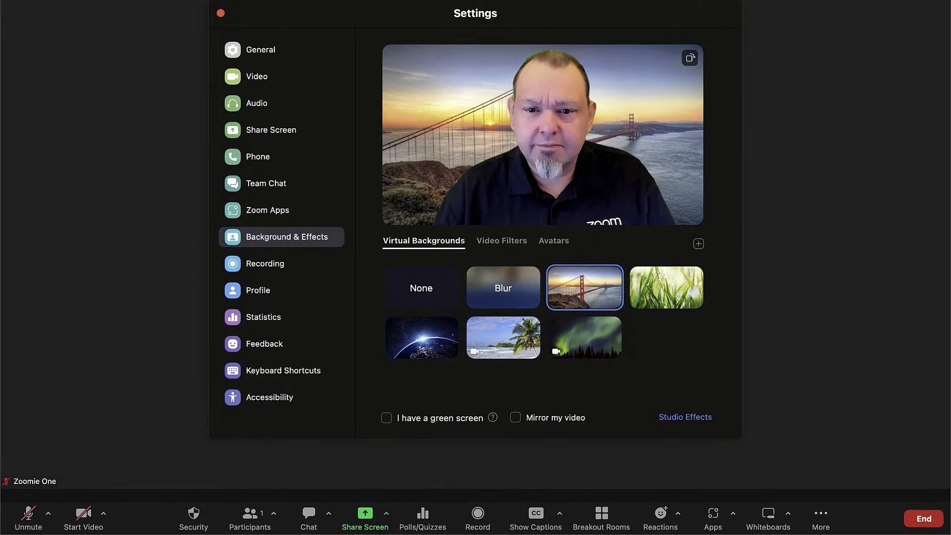
{"action": "left_click", "coordinate": [552, 240]}
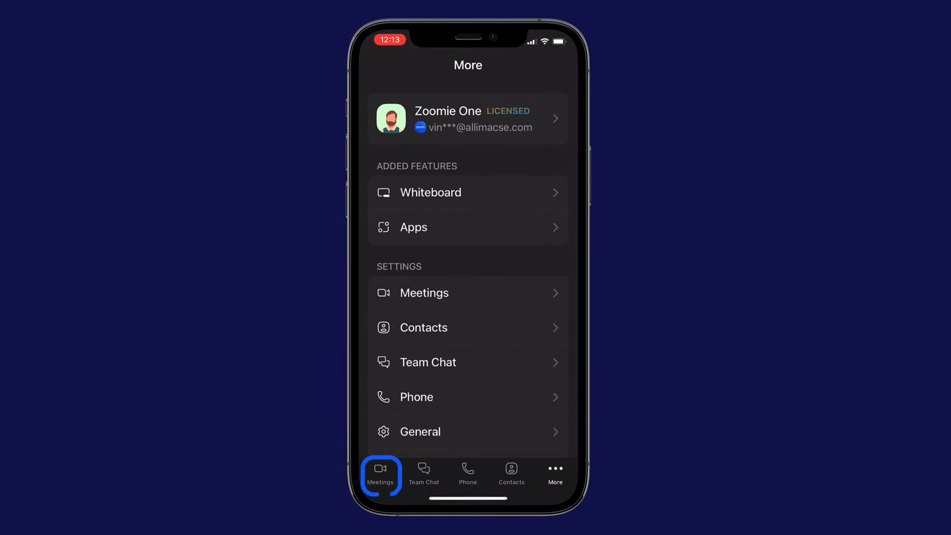
Step: Start a new Zoom Mobile meeting from Meetings with Video On enabled
{"action": "left_click", "coordinate": [381, 472]}
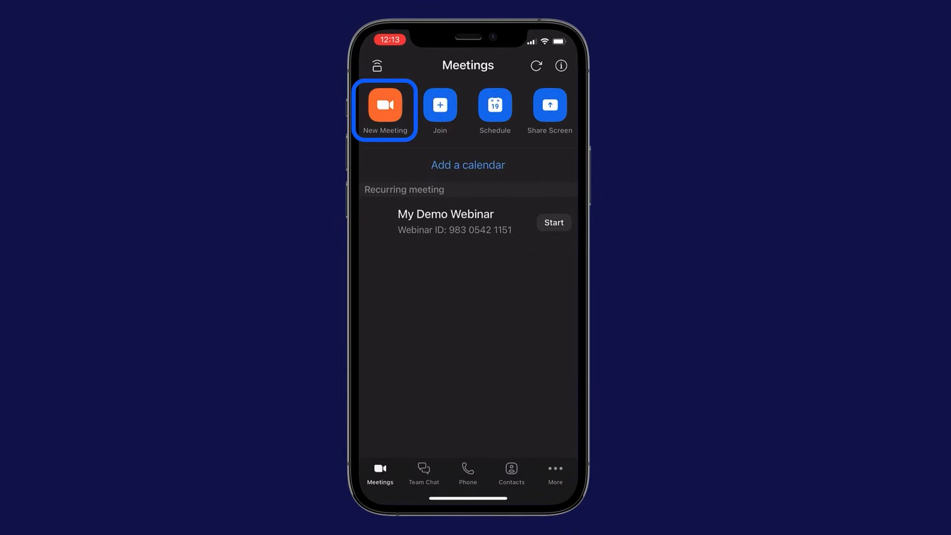
{"action": "left_click", "coordinate": [384, 105]}
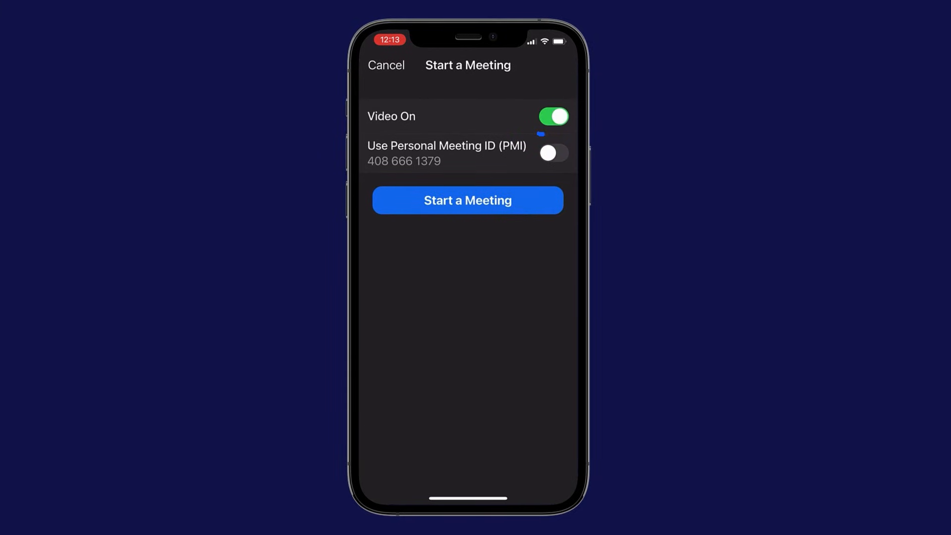
{"action": "left_click", "coordinate": [467, 201]}
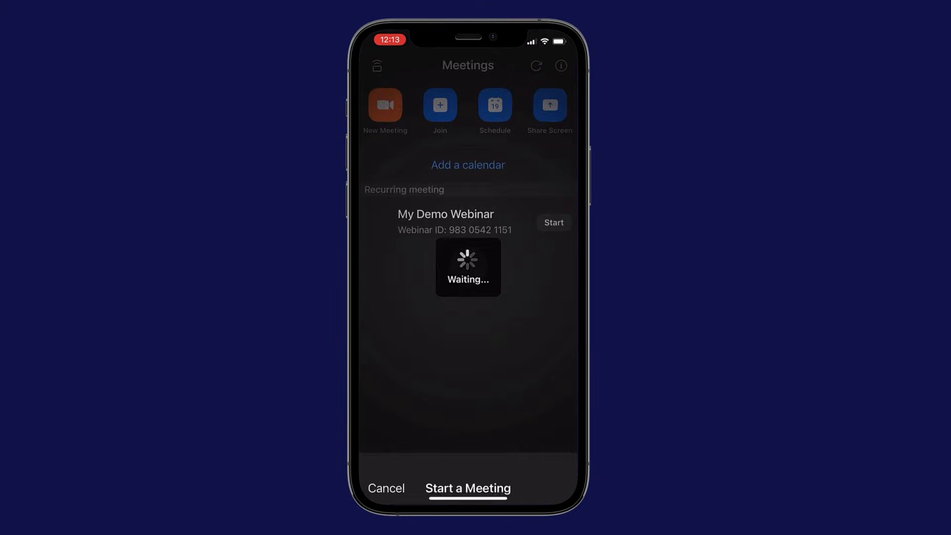
{"action": "left_click", "coordinate": [553, 222]}
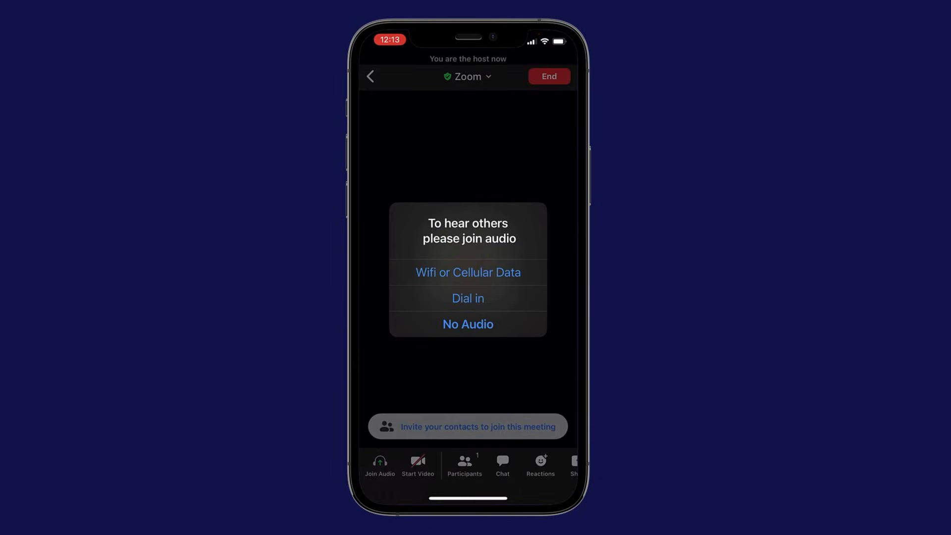
Step: Join meeting audio and apply the Golden Gate background from Backgrounds & Effects
{"action": "left_click", "coordinate": [468, 272]}
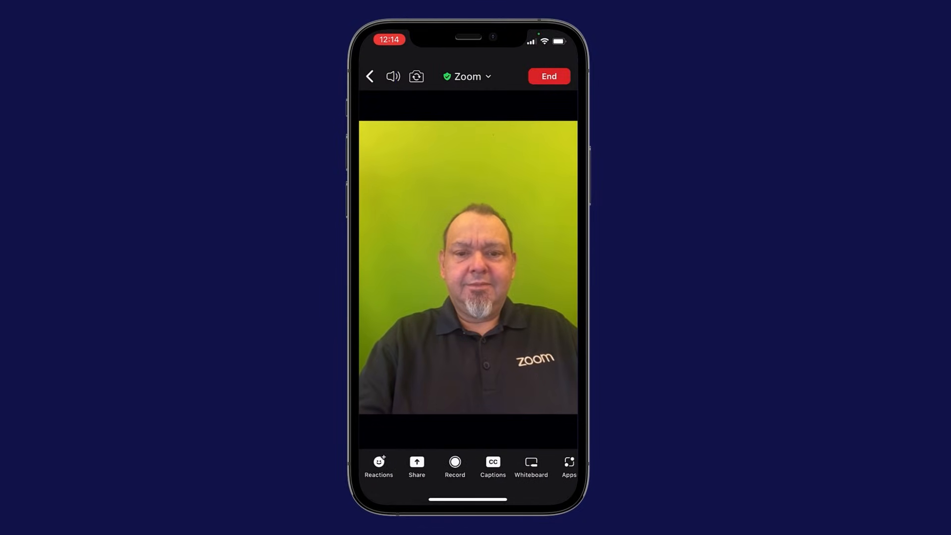
{"action": "left_click", "coordinate": [568, 465]}
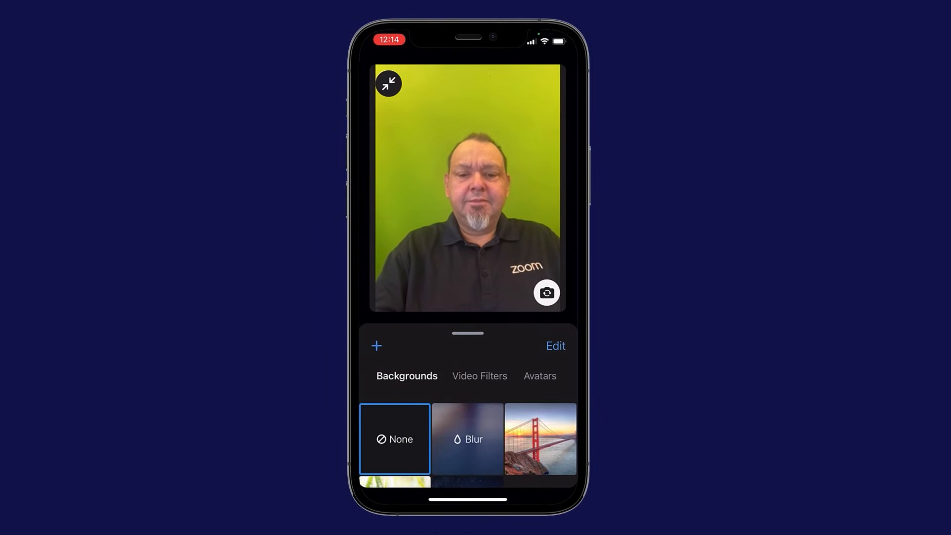
{"action": "left_click", "coordinate": [539, 438]}
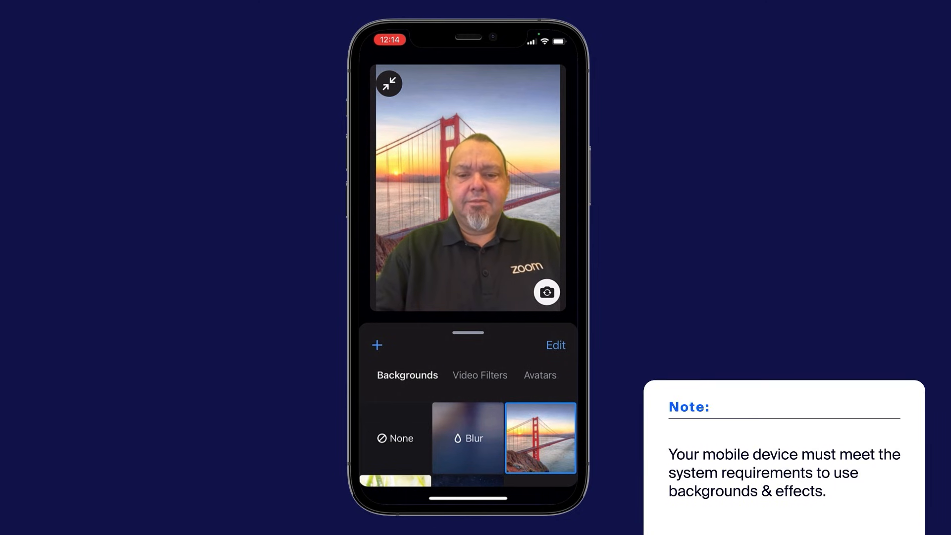